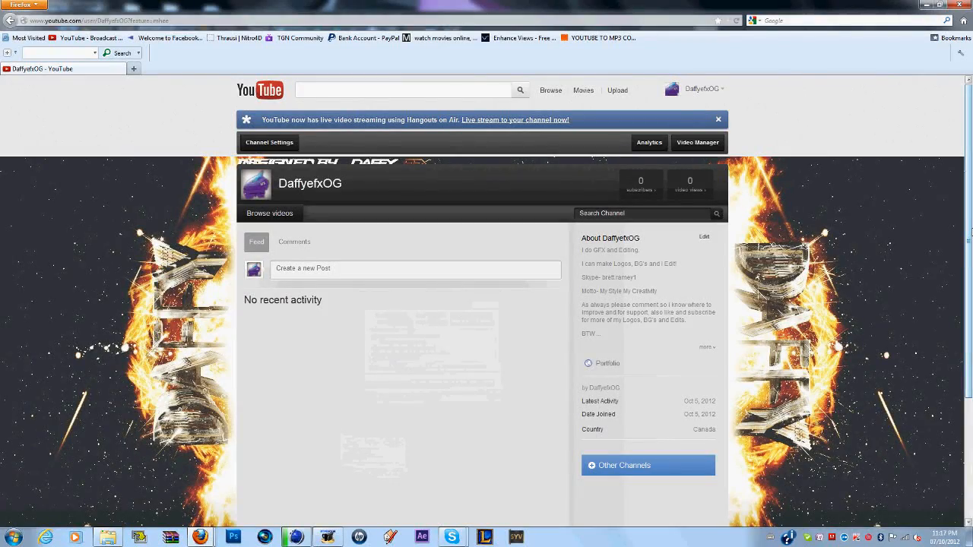
Step: Browse the anmI RC folder and view the AnmI.png image, then deselect it
scroll(down, 3)
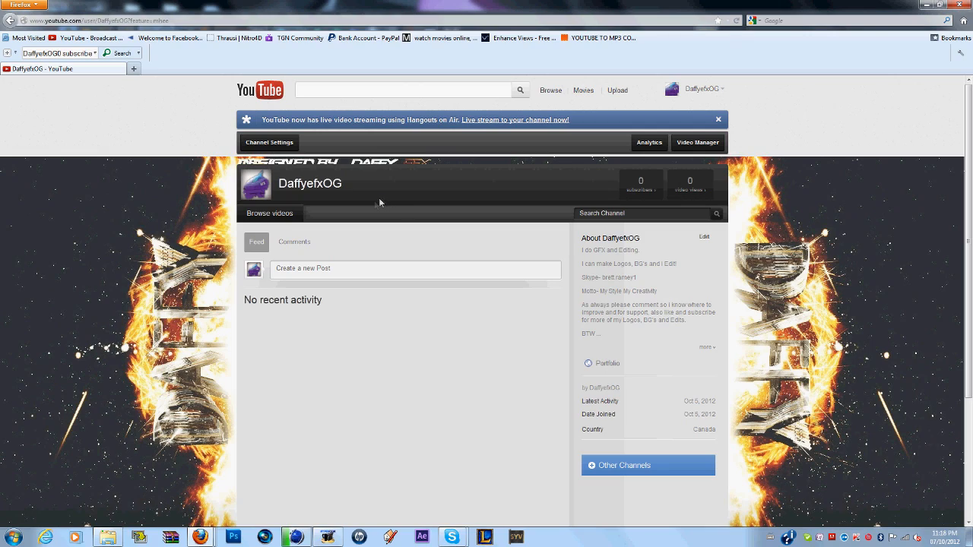
mouse_move(459, 222)
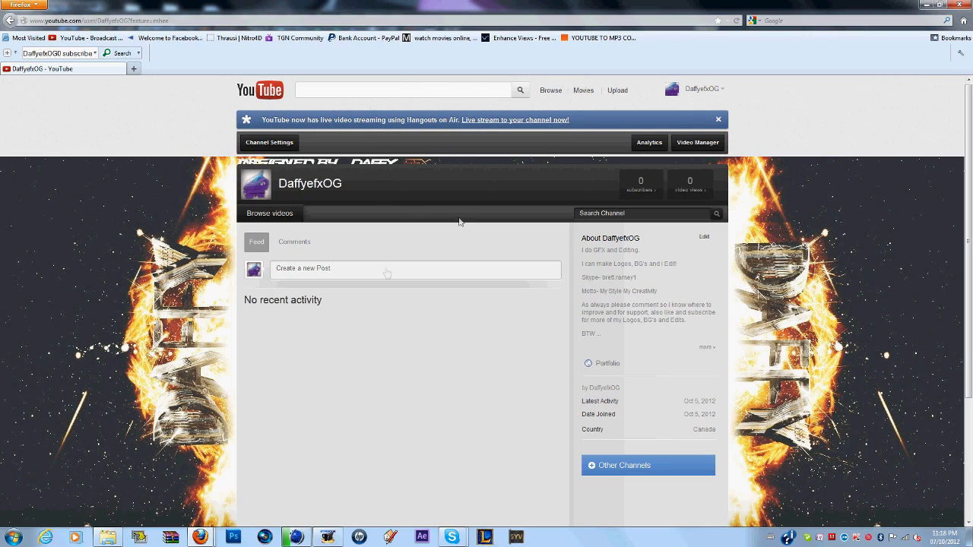
mouse_move(316, 423)
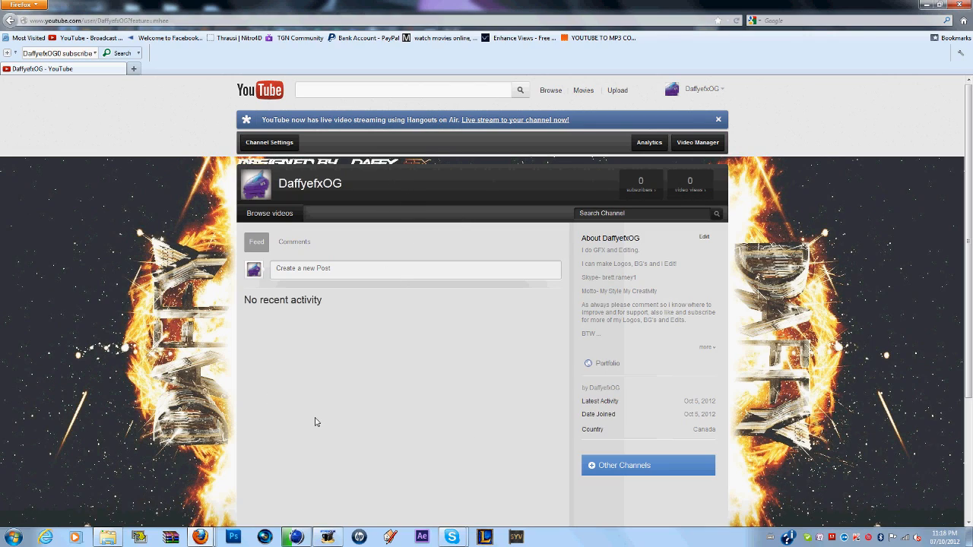
scroll(down, 3)
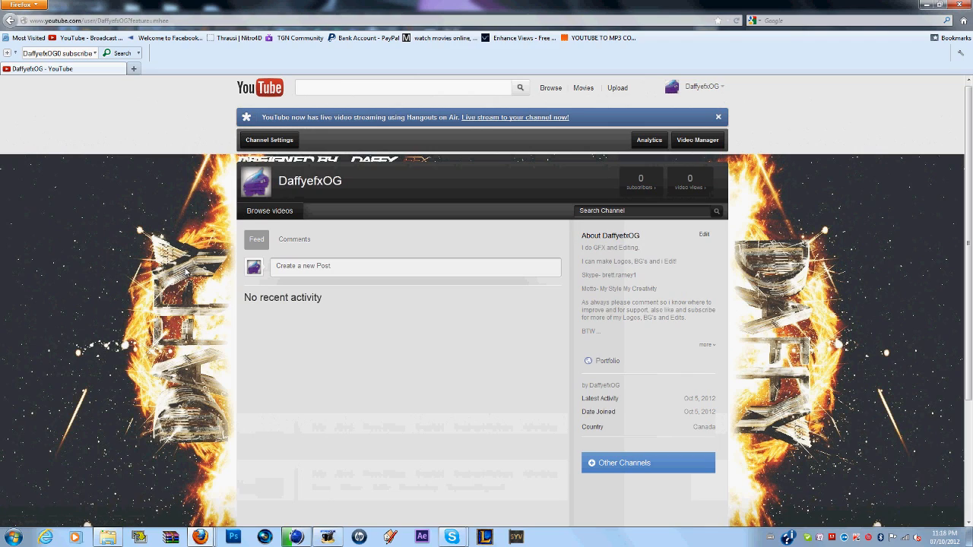
mouse_move(319, 232)
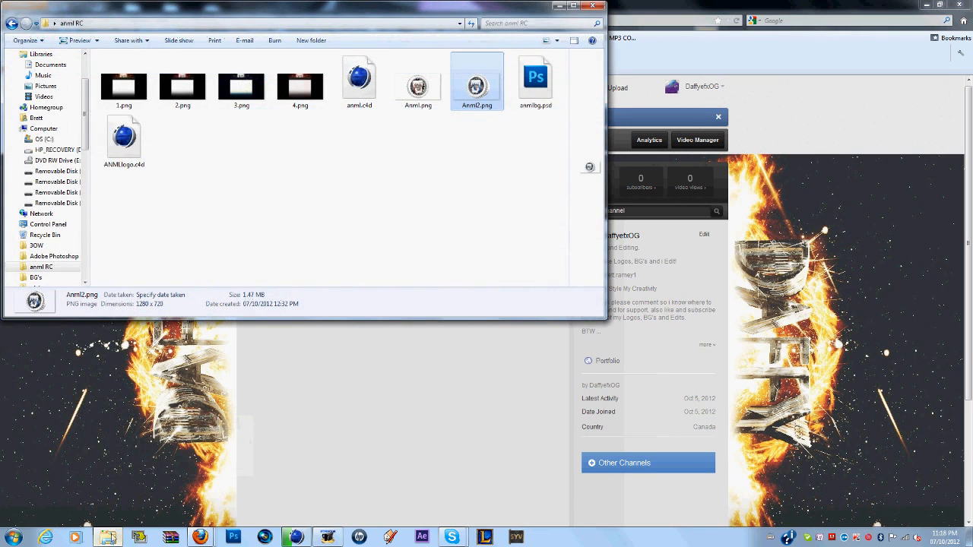
click(418, 79)
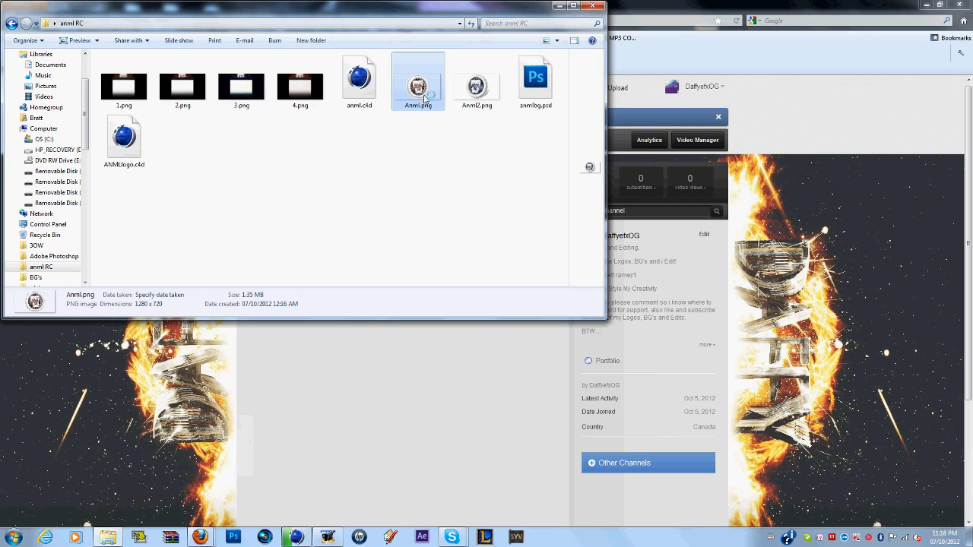
double_click(419, 82)
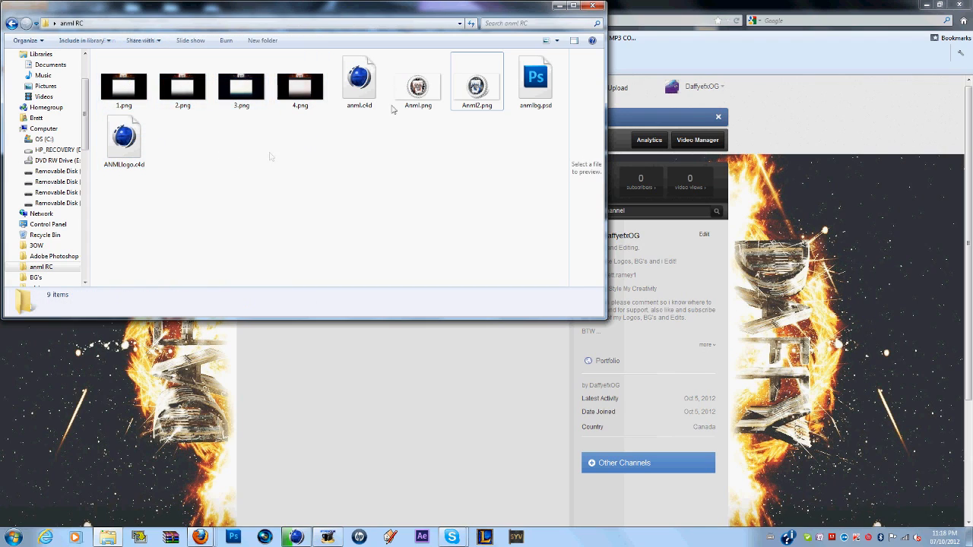
click(417, 79)
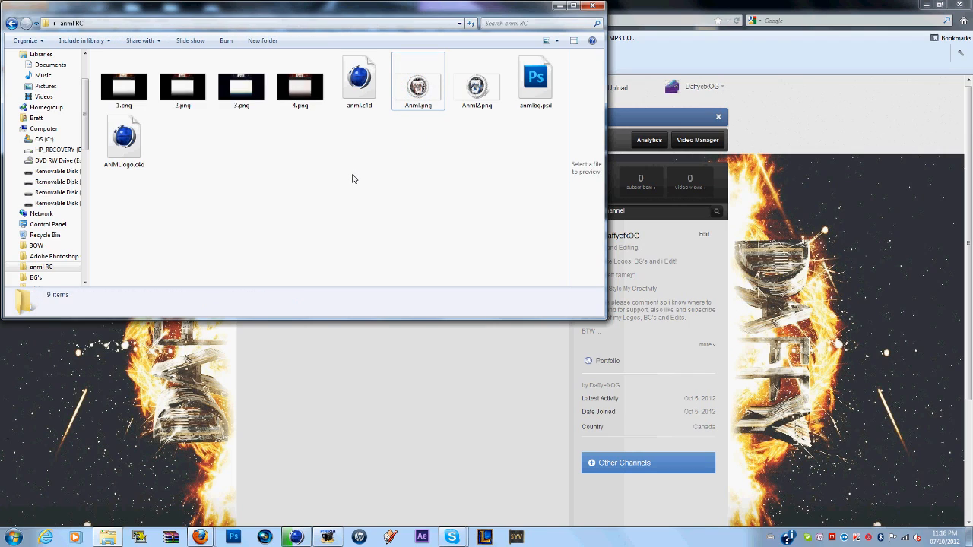
mouse_move(345, 216)
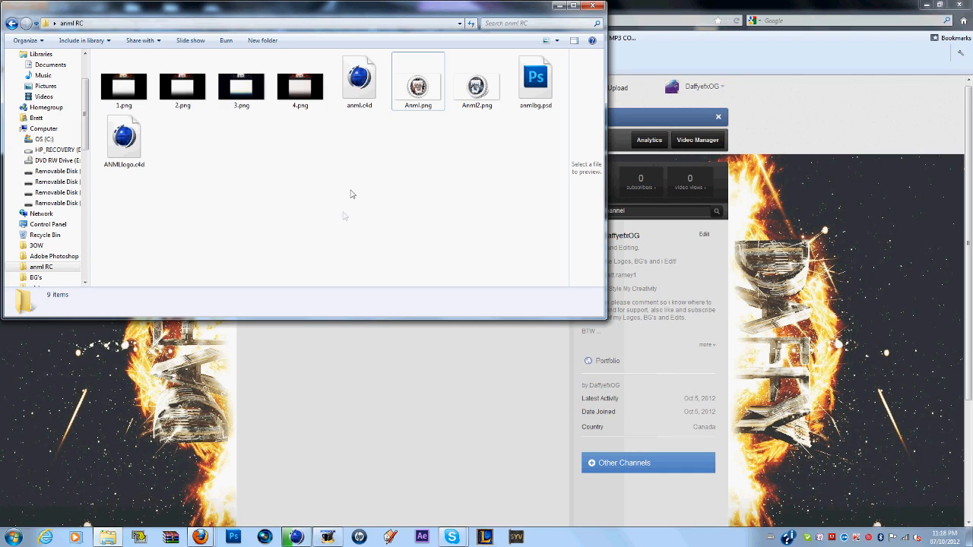
mouse_move(458, 392)
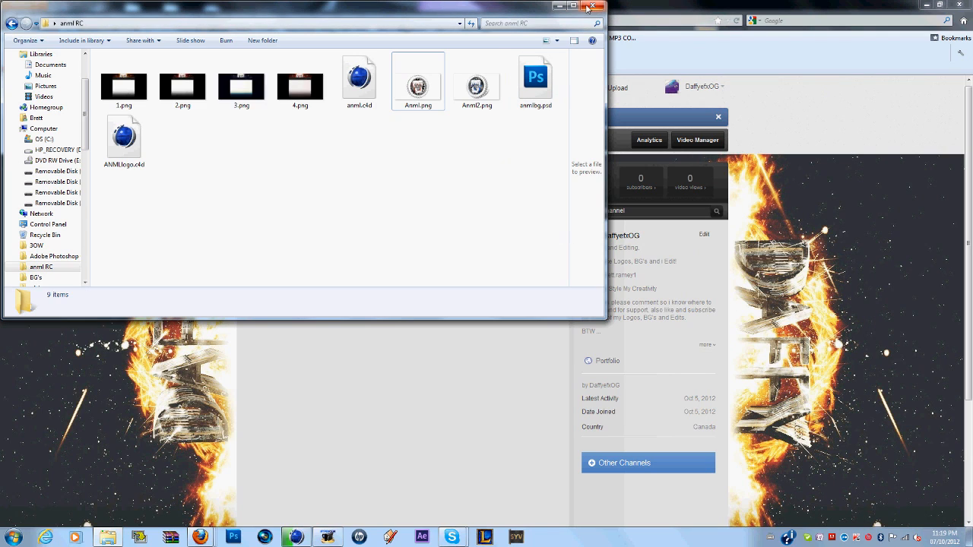
Step: Switch to the browser so the DaffyefxOG channel with its flaming background shows in front
click(602, 8)
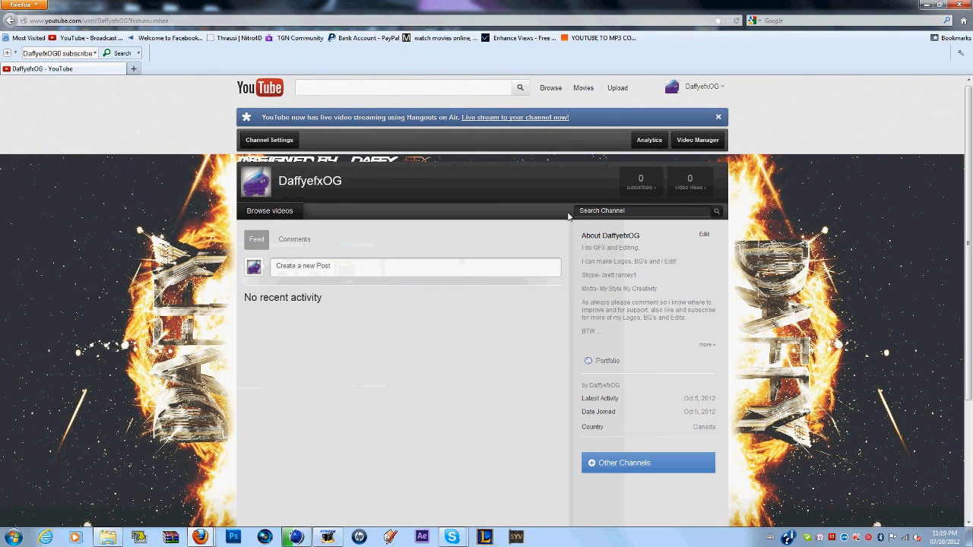
mouse_move(486, 196)
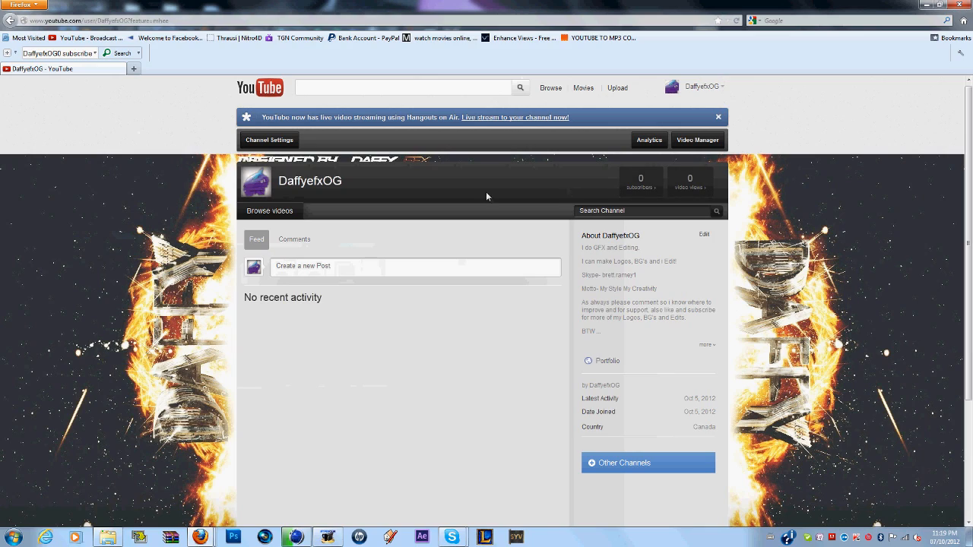
mouse_move(557, 482)
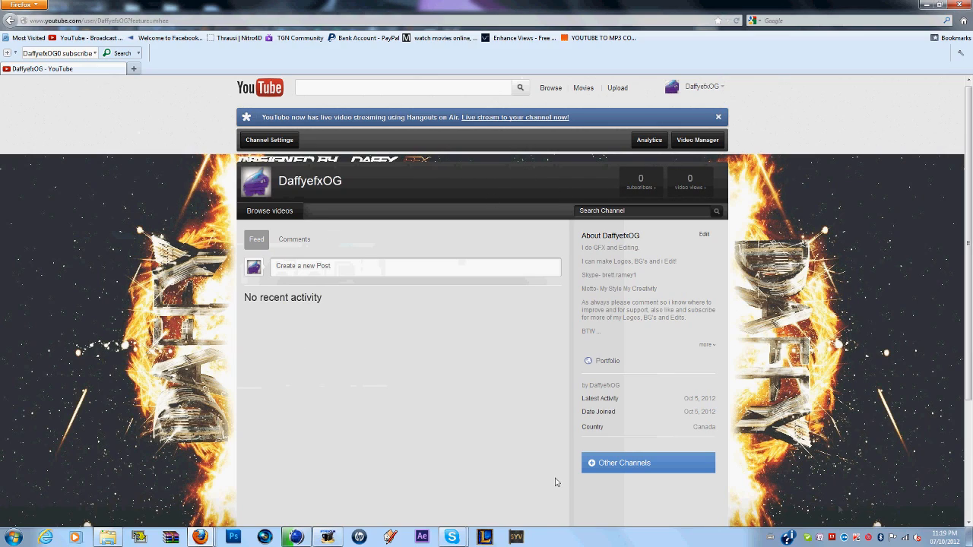
mouse_move(645, 186)
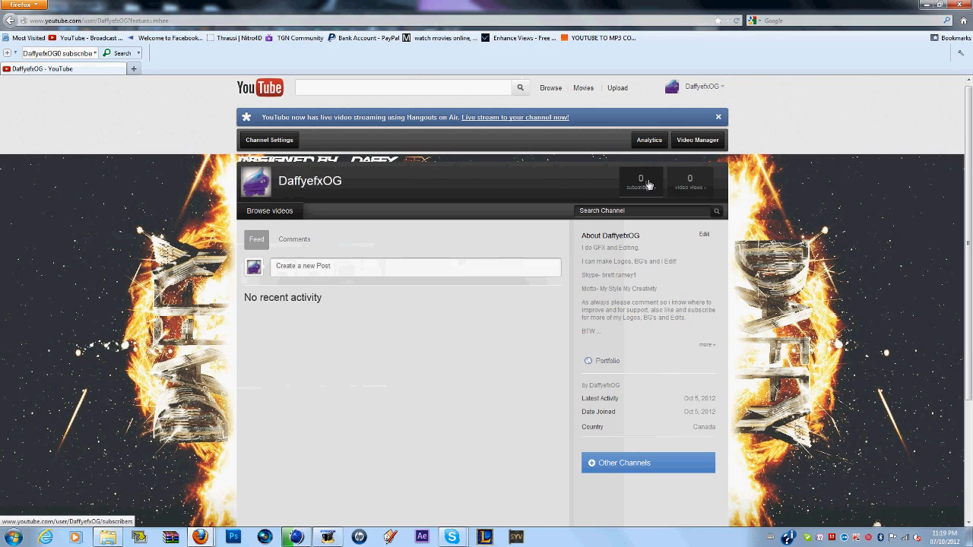
mouse_move(426, 97)
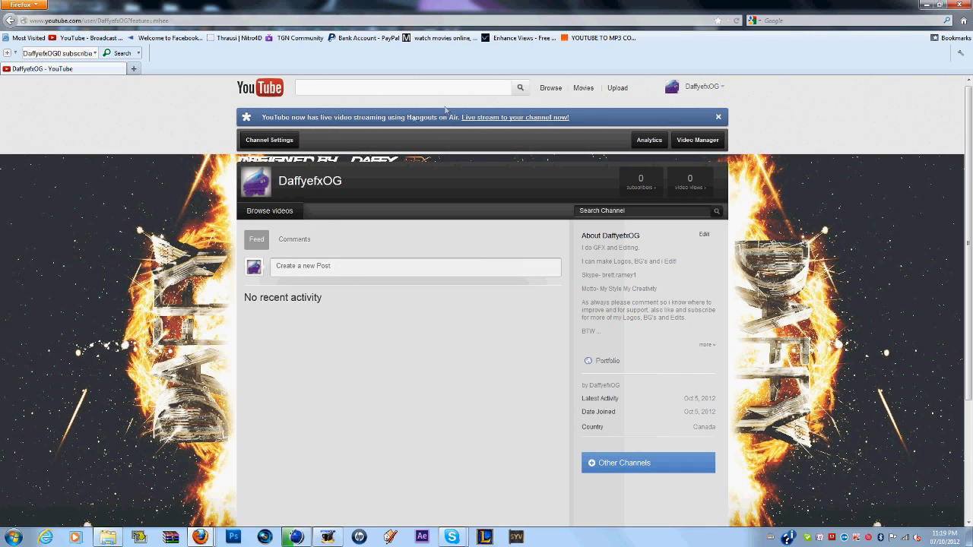
mouse_move(540, 468)
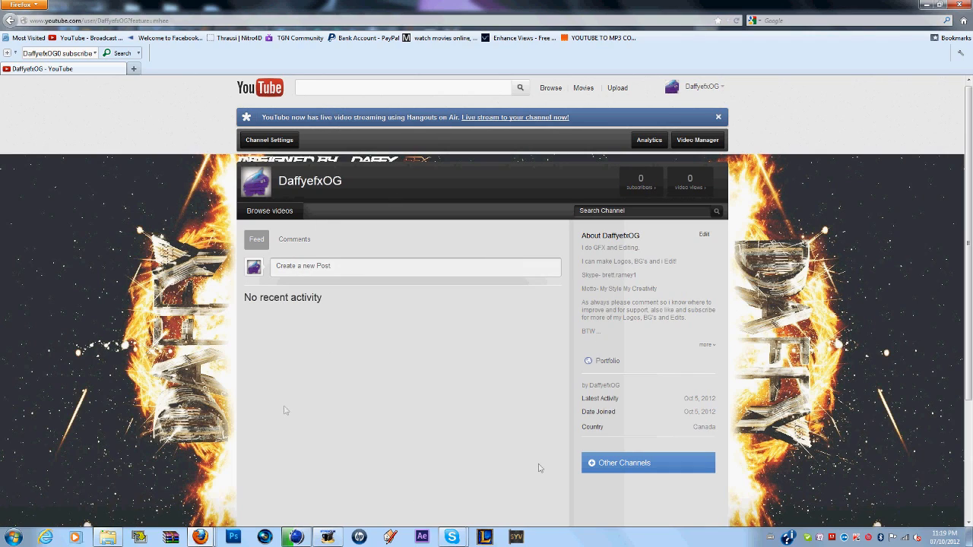
mouse_move(336, 369)
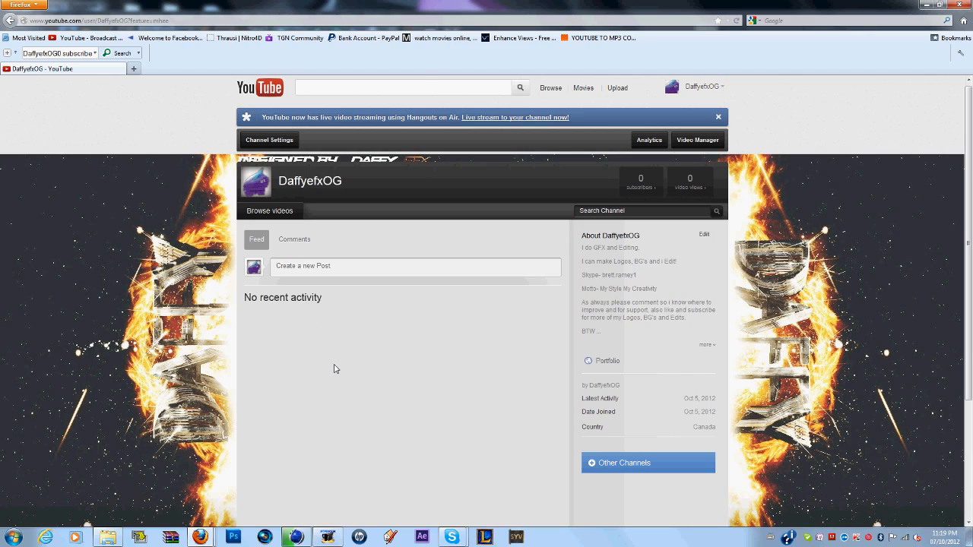
mouse_move(455, 225)
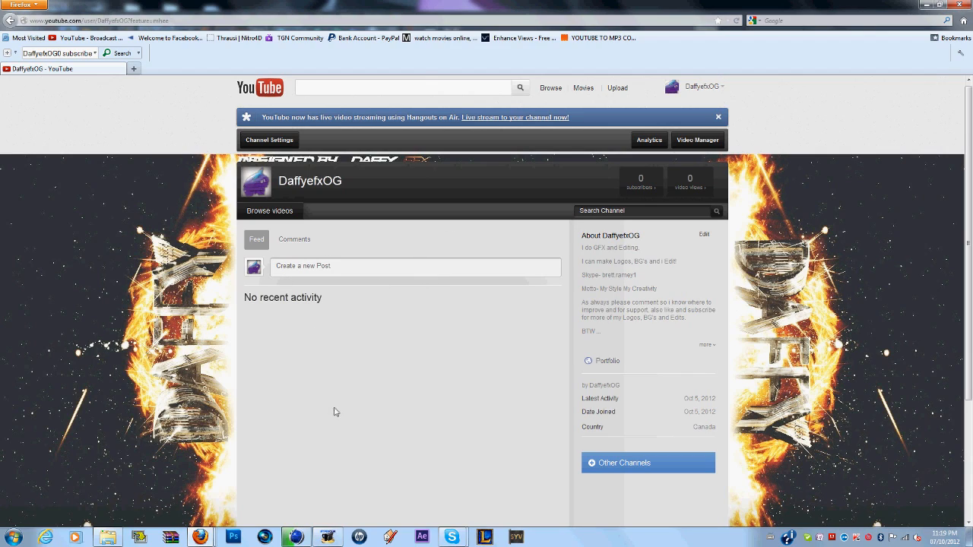
mouse_move(468, 376)
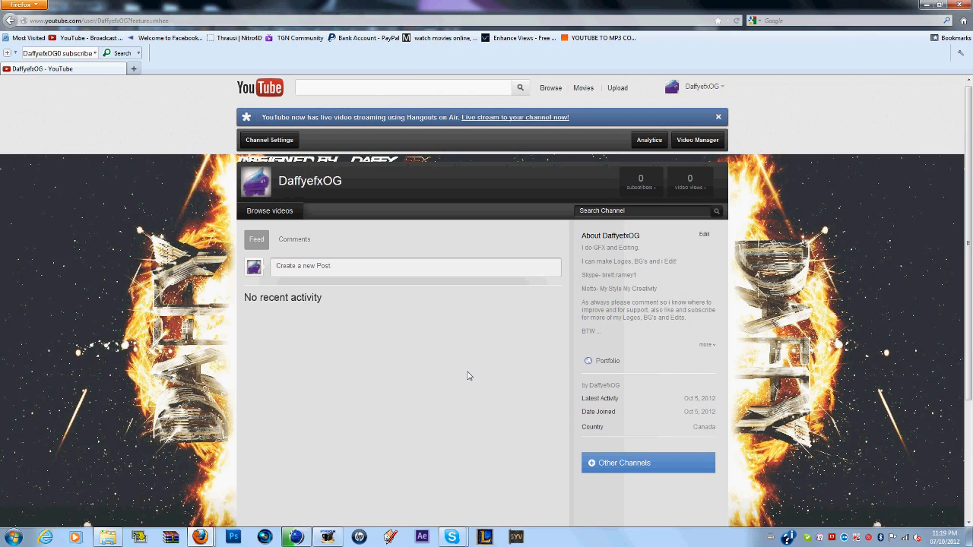
mouse_move(538, 342)
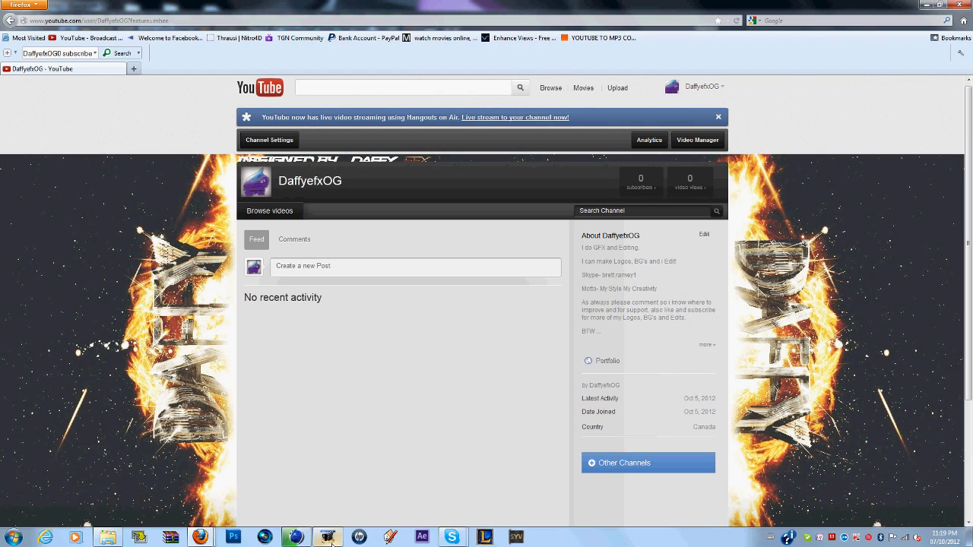
click(327, 535)
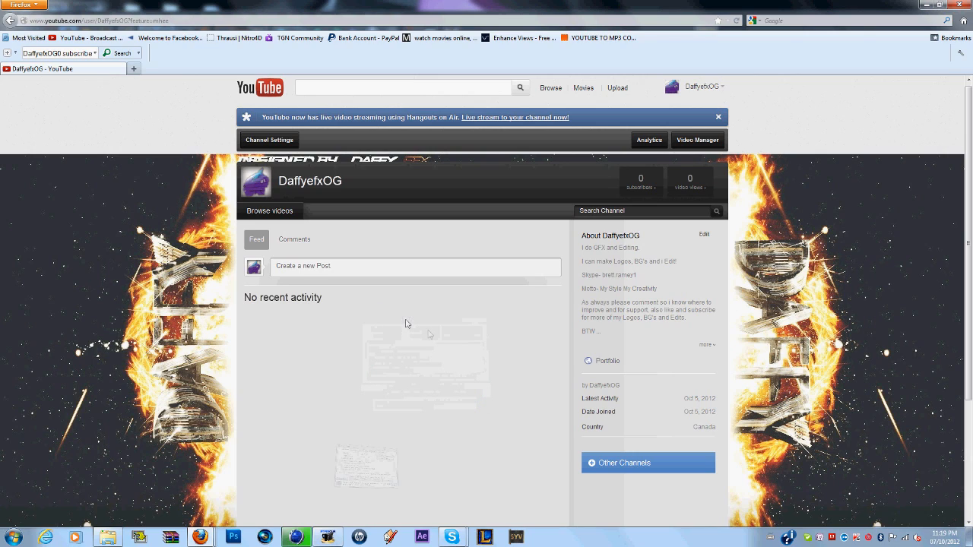
click(326, 537)
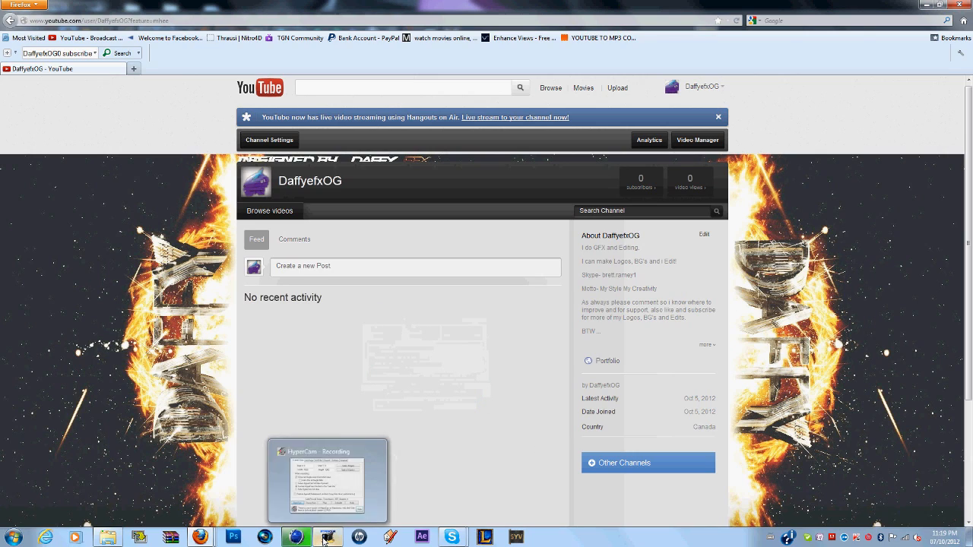